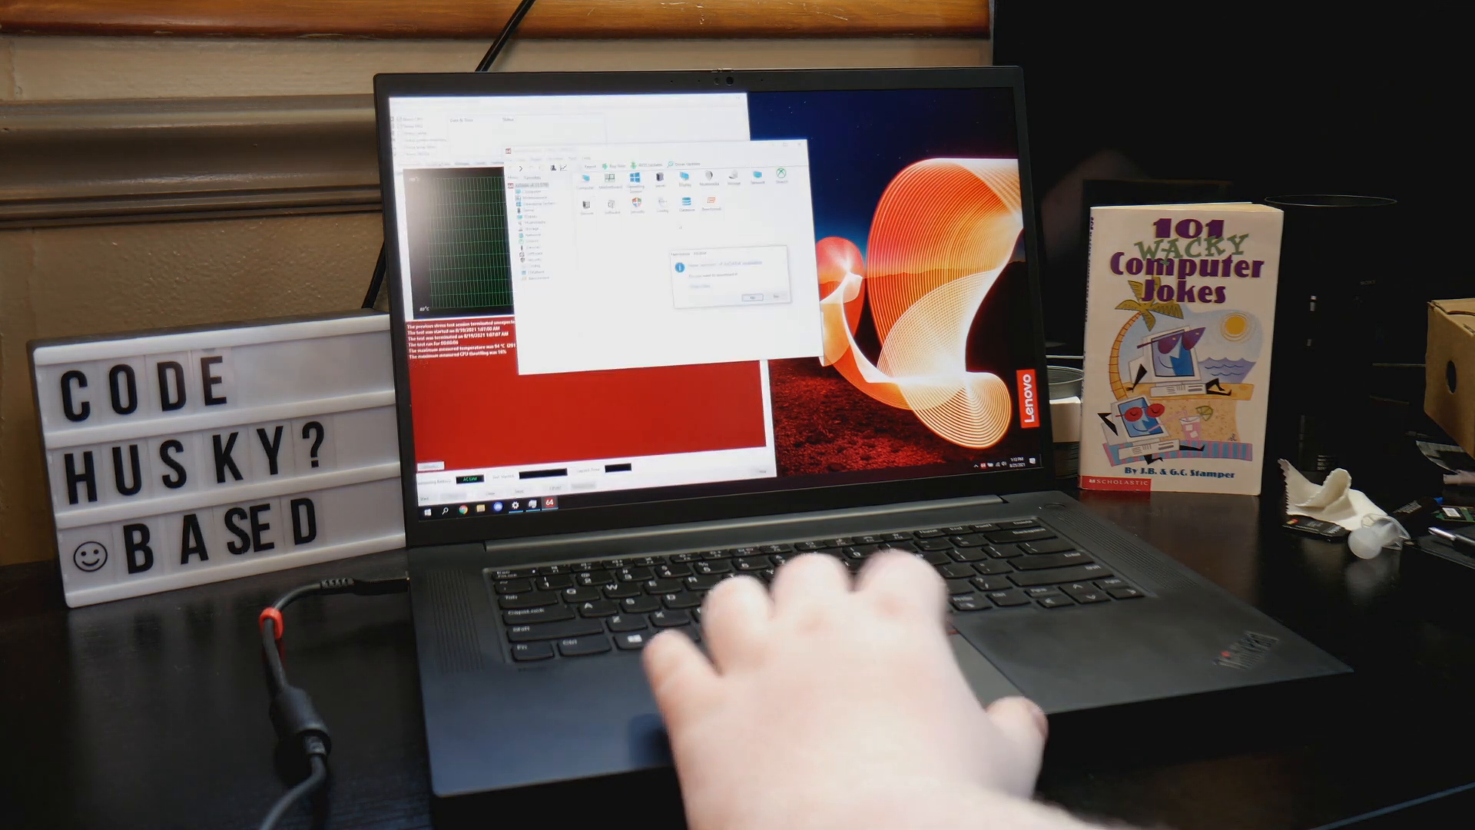
# Launch the CPU stress test utility and allow it to make changes to the device.
pyautogui.click(750, 296)
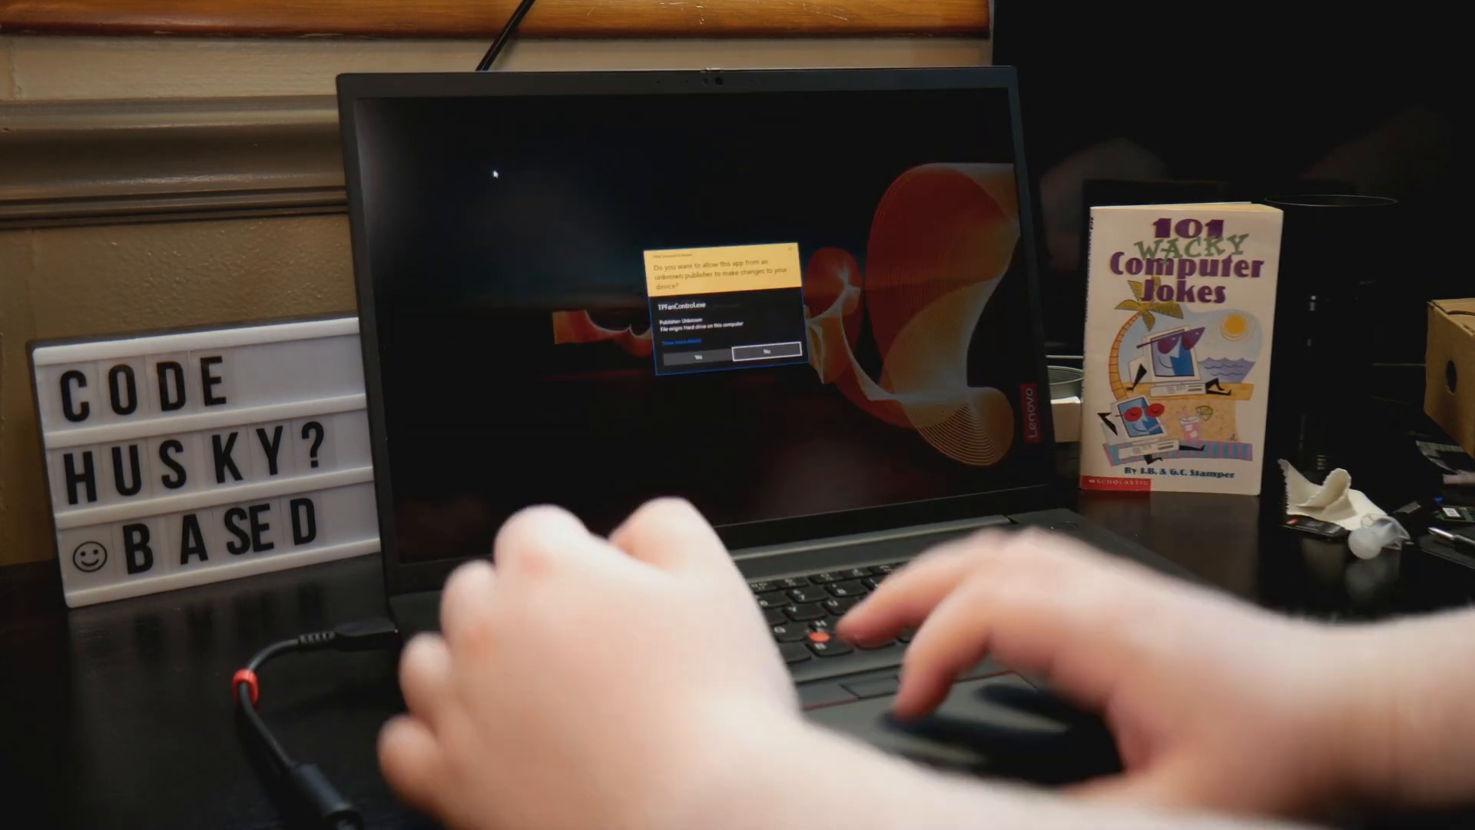
pyautogui.click(696, 355)
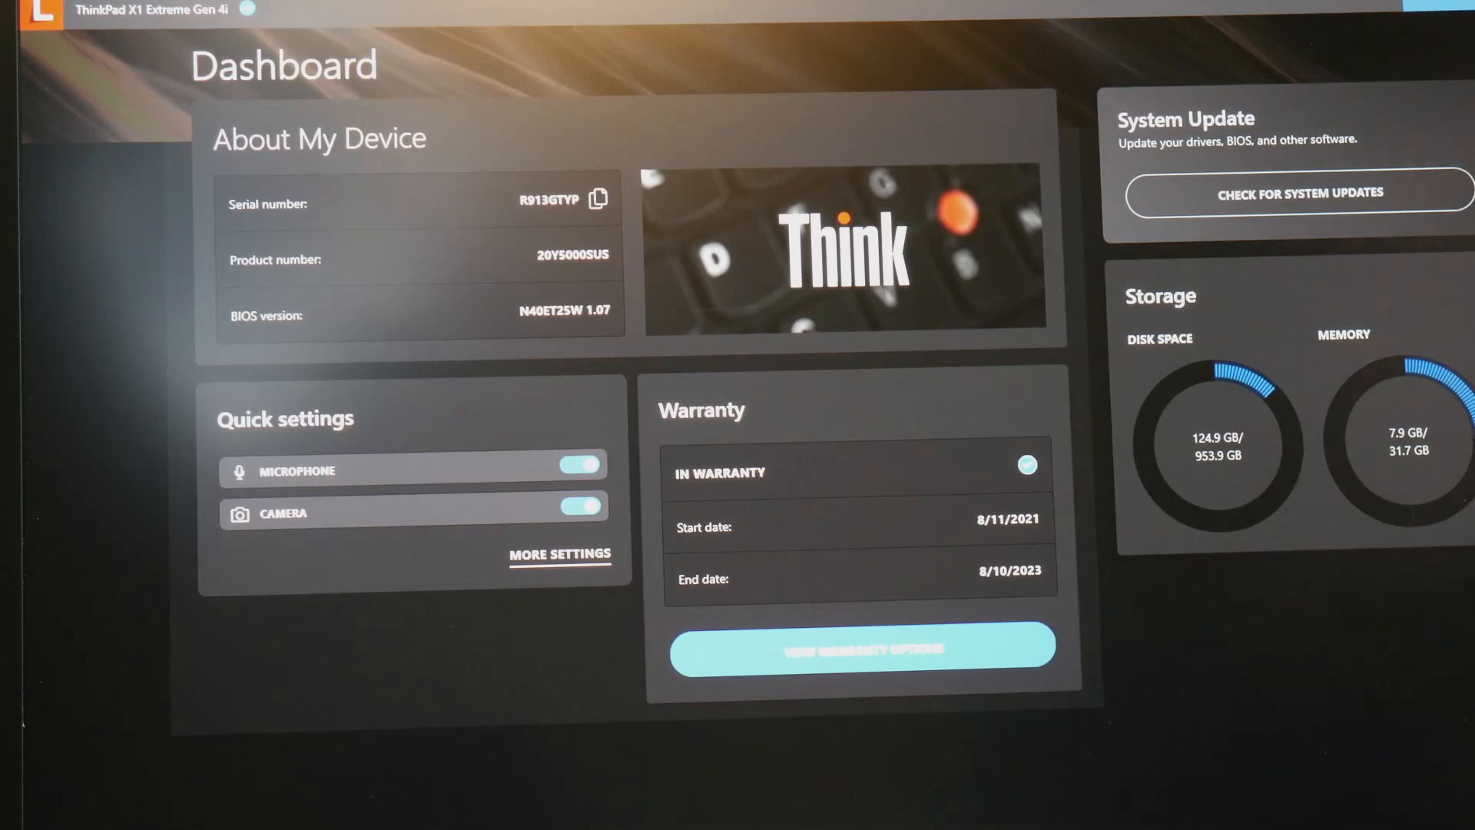
# Start the Lenovo Vantage system update check from the Dashboard.
pyautogui.click(1300, 192)
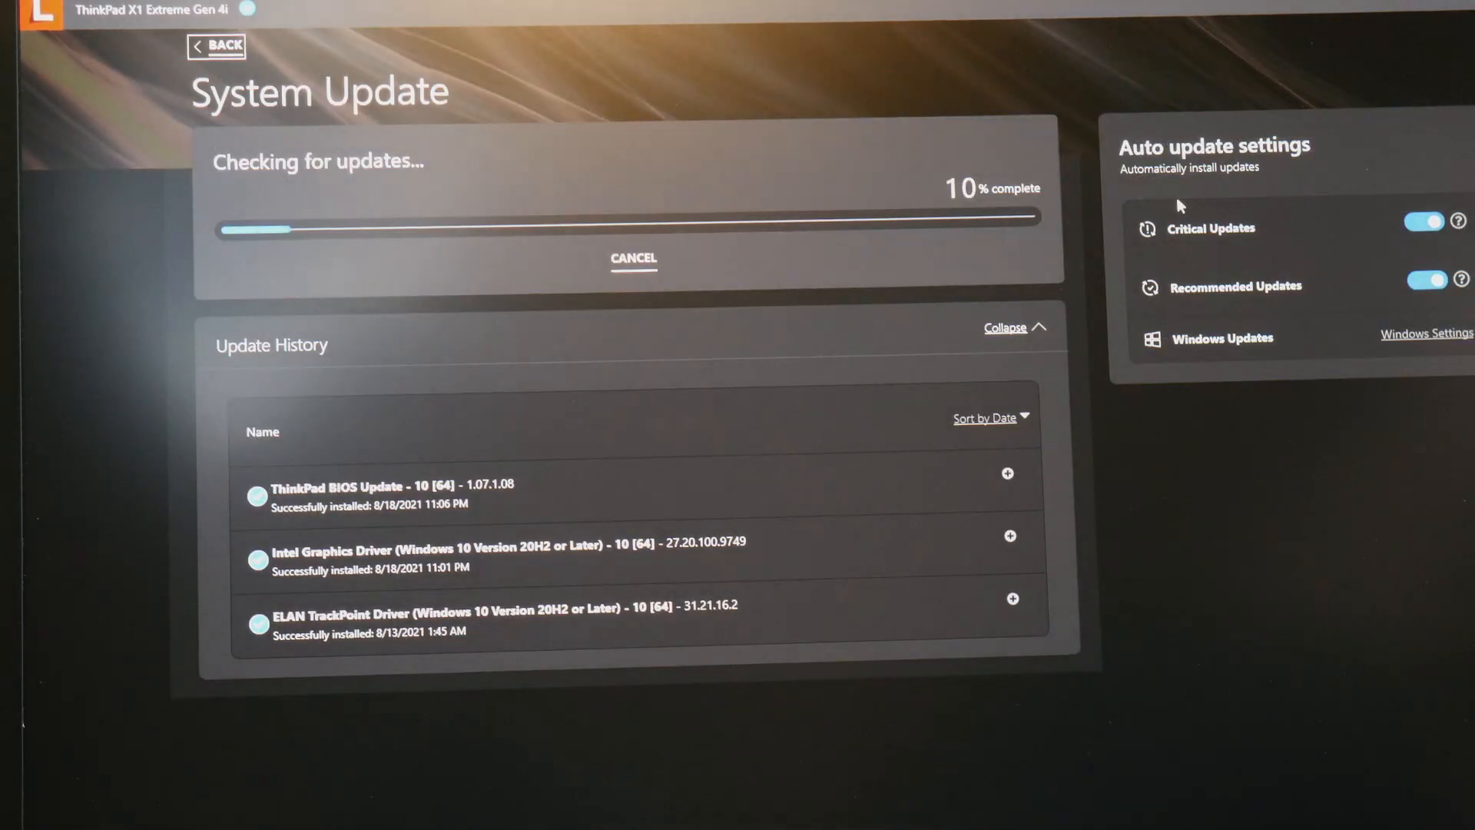